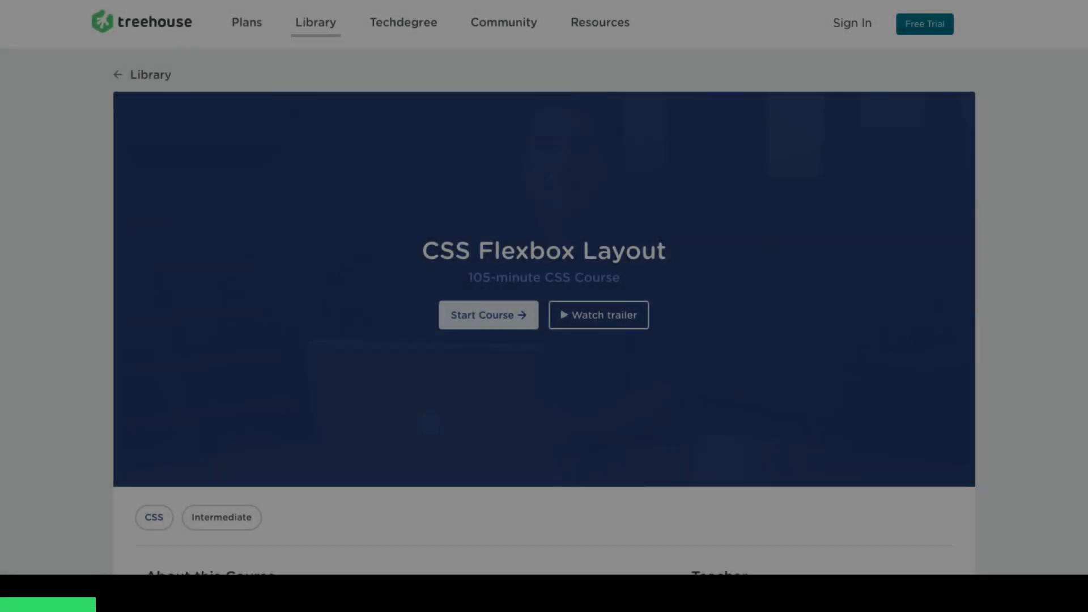
Scroll down through index.html to review the starter nav markup beside Chrome's preview
scroll(down, 3)
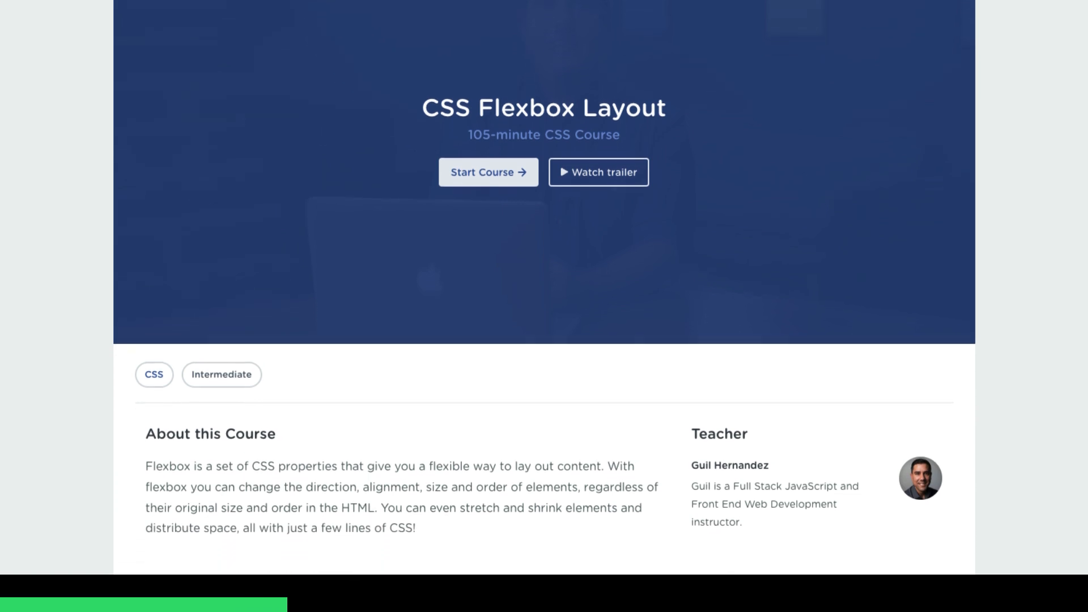
scroll(down, 3)
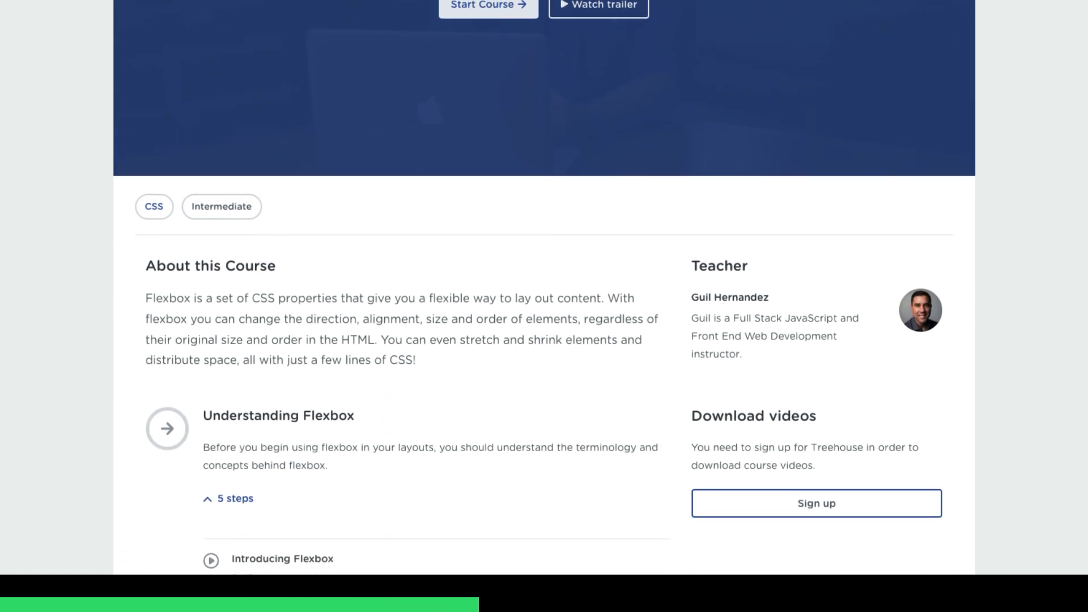
scroll(down, 3)
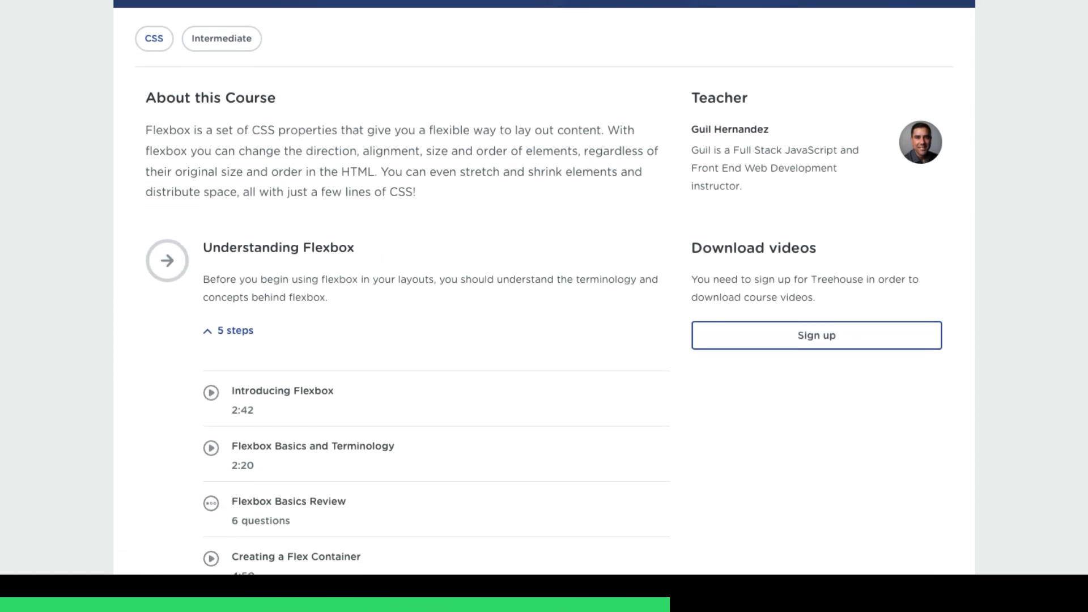
scroll(down, 3)
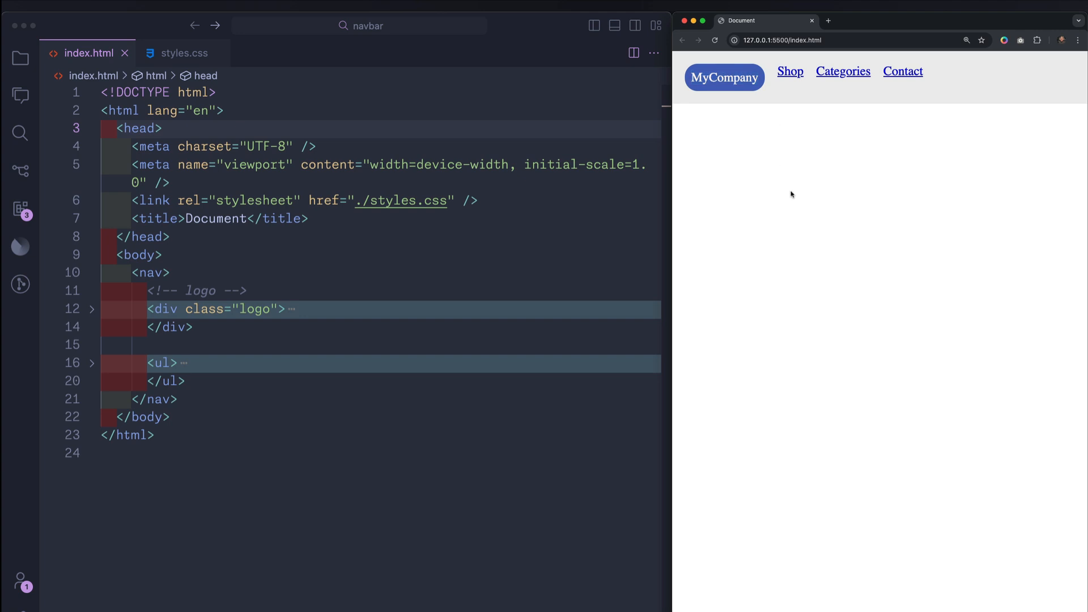
mouse_move(896, 111)
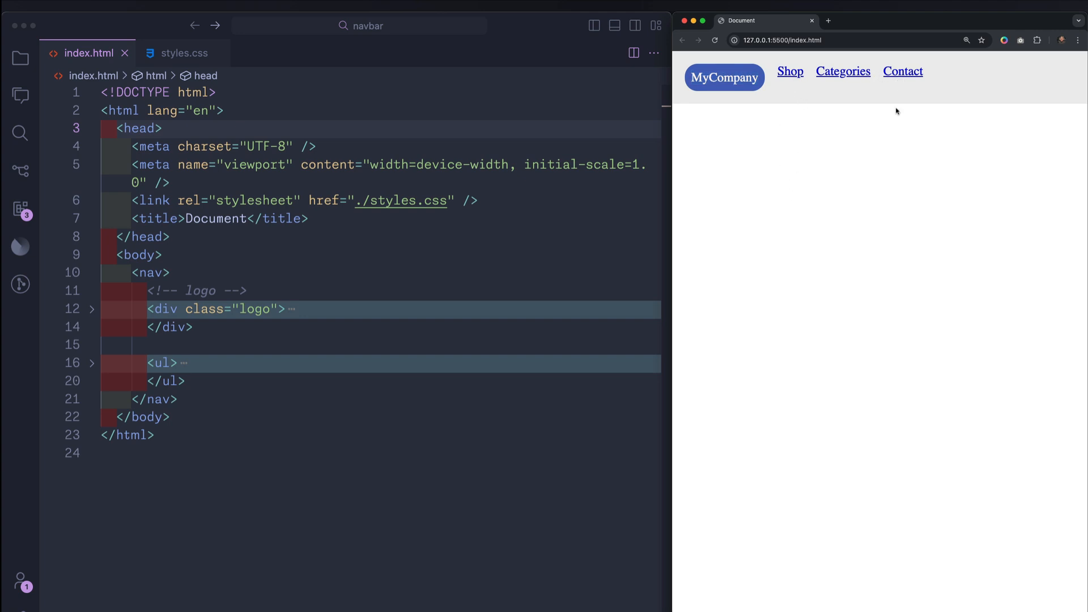
mouse_move(787, 127)
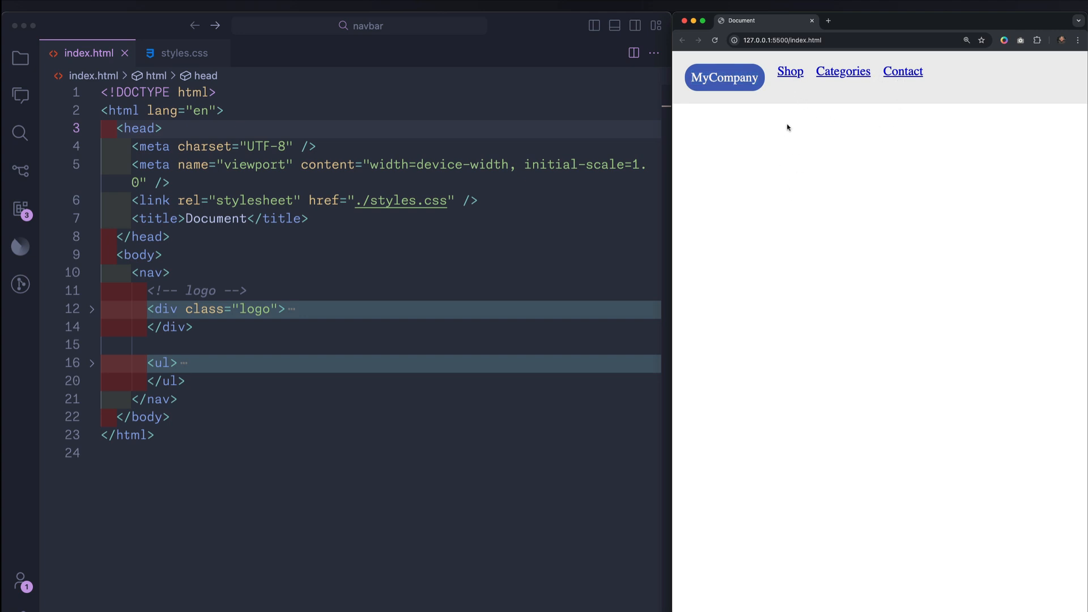
mouse_move(786, 71)
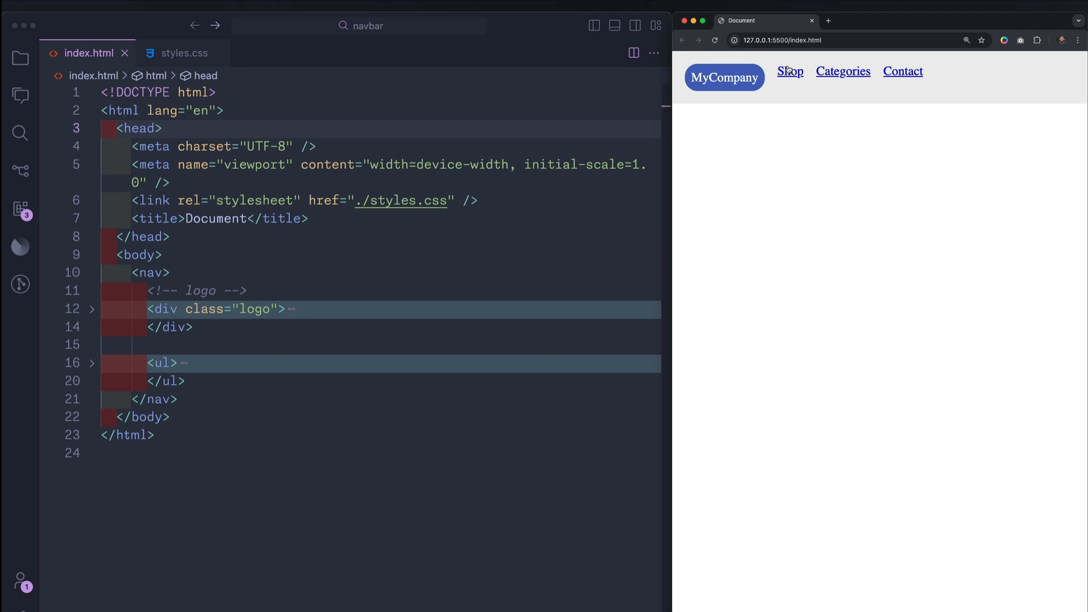
mouse_move(679, 64)
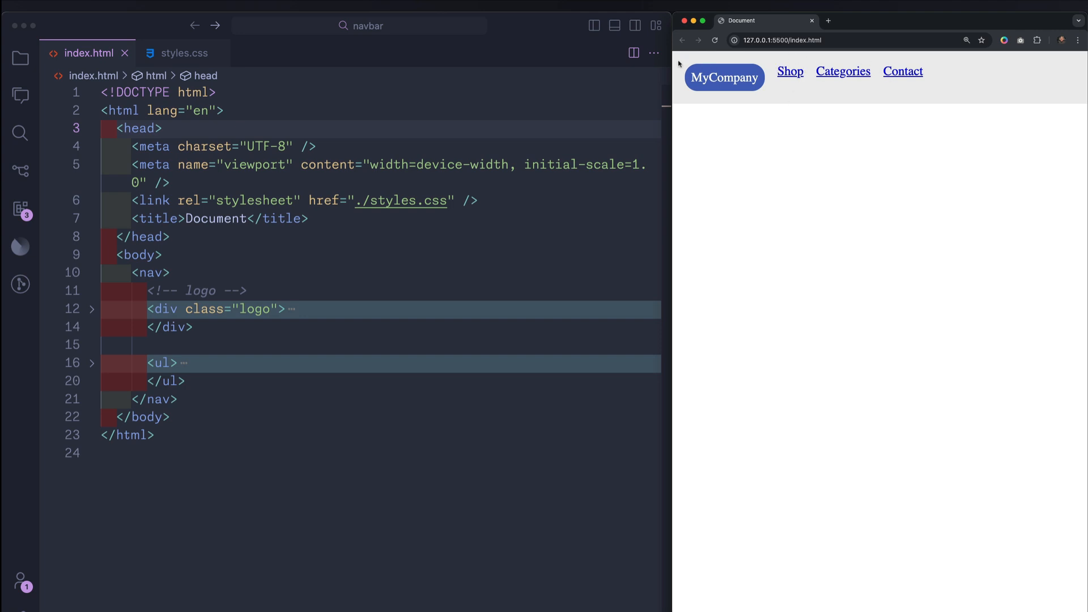
mouse_move(117, 286)
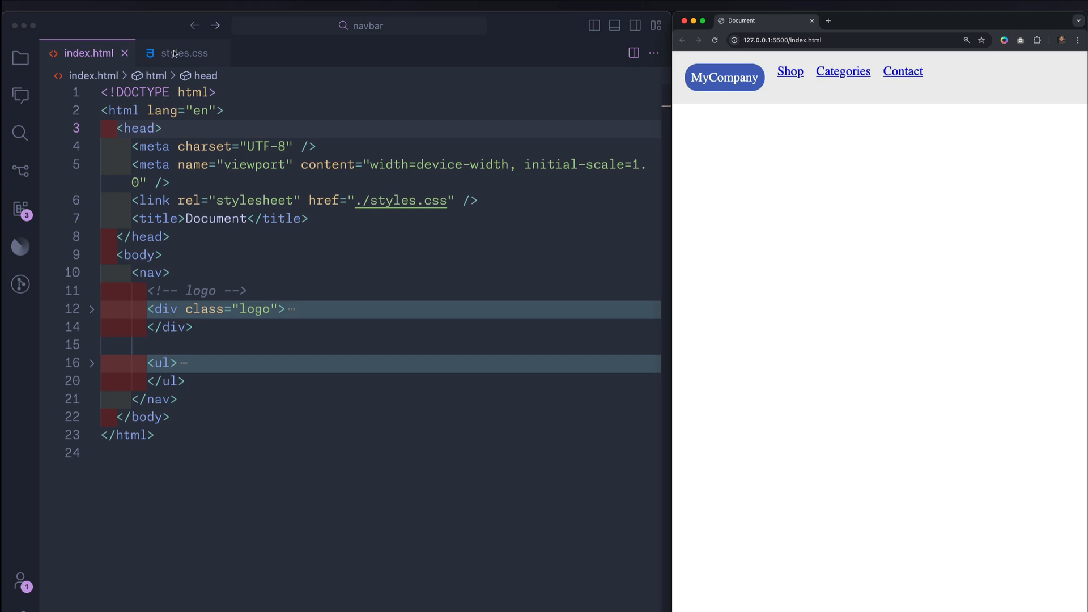
mouse_move(132, 275)
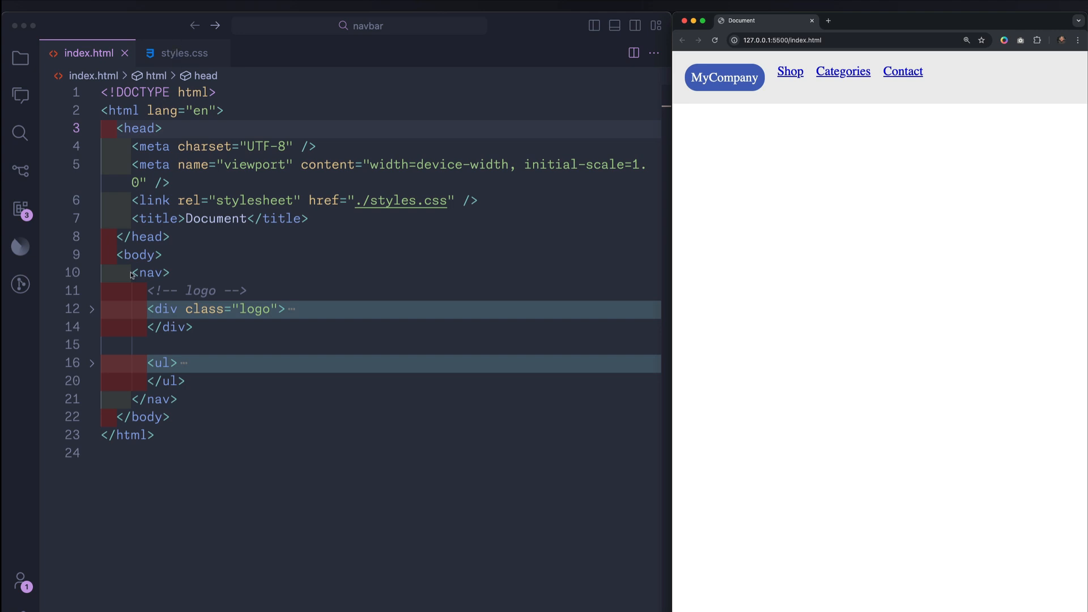
Collapse the nav, then expand the Shop/Categories/Contact list and the MyCompany logo block
click(179, 400)
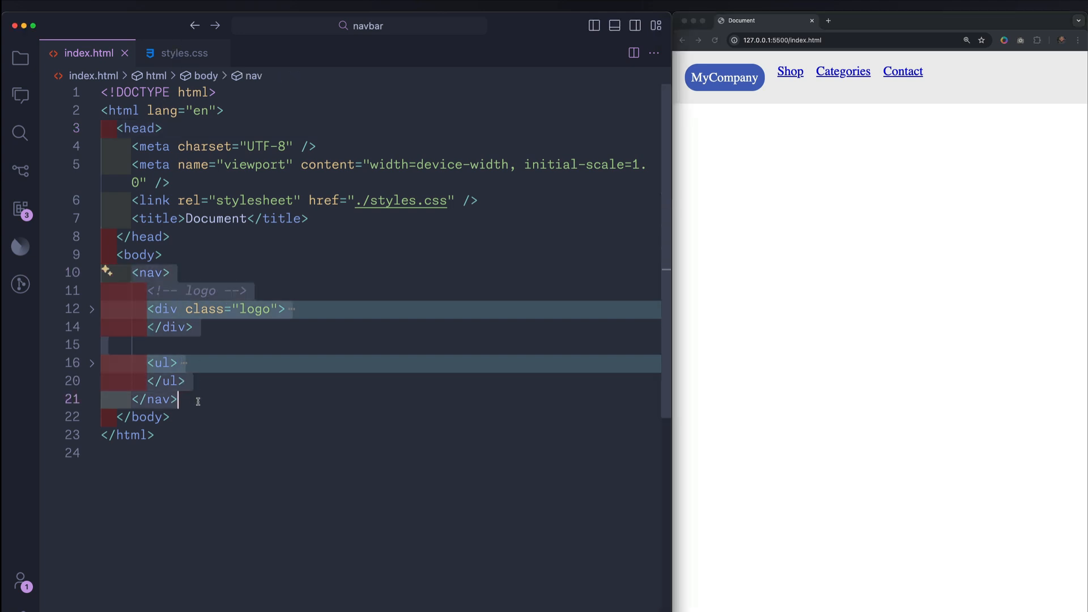
click(91, 272)
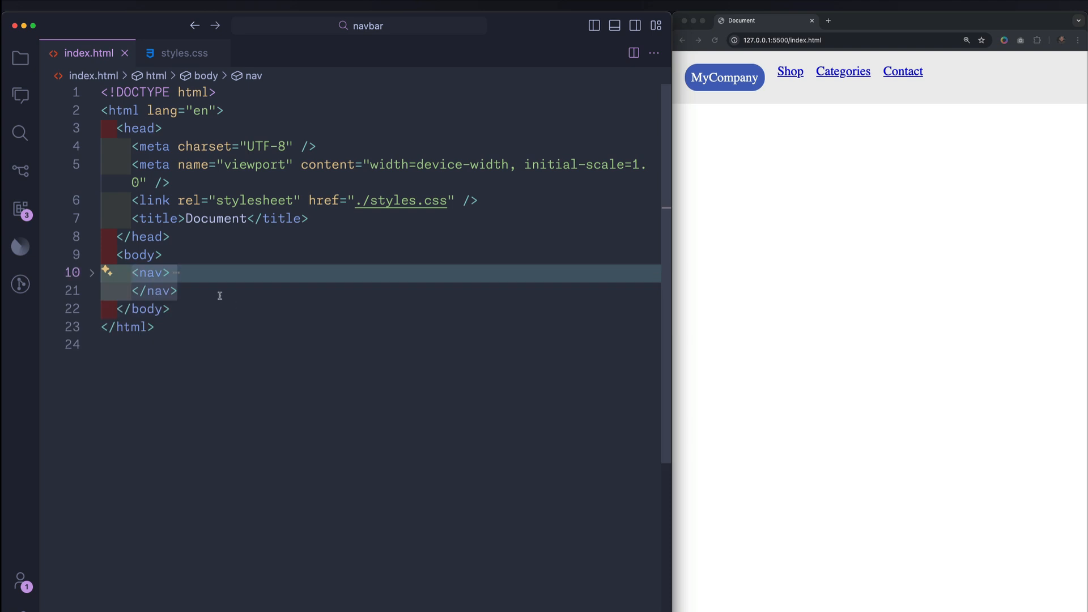
text(<!-- logo -->)
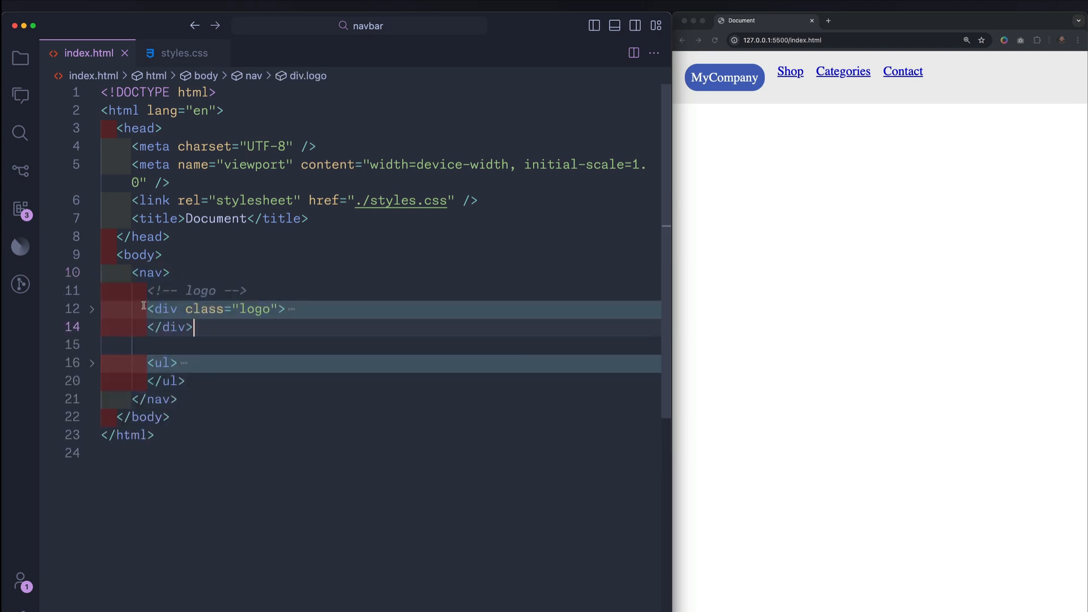
click(183, 381)
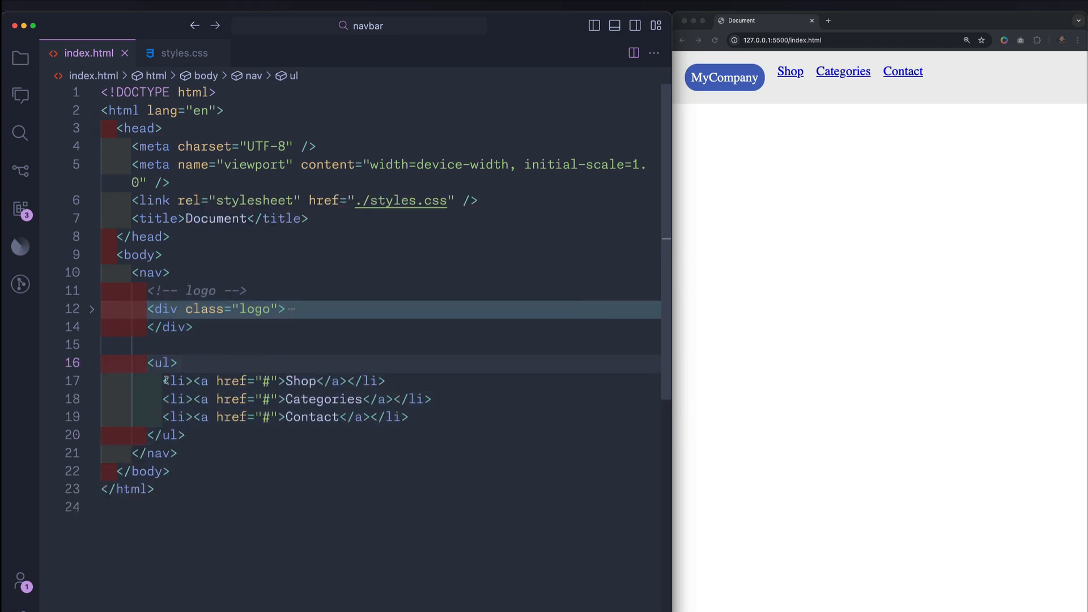
click(277, 416)
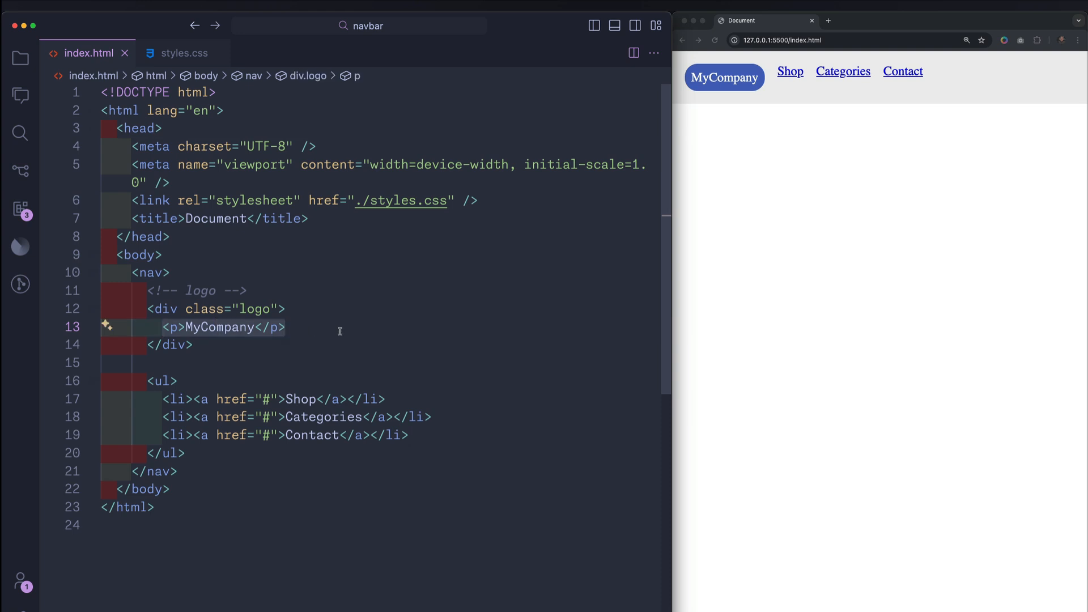
click(181, 53)
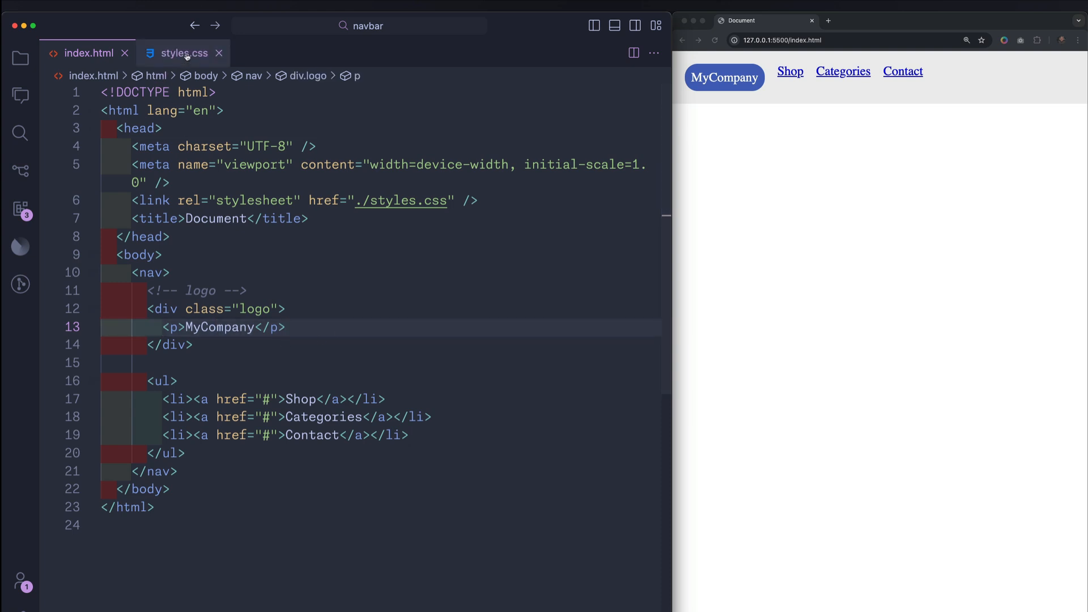
Open styles.css and place the cursor after the universal reset rule
click(182, 52)
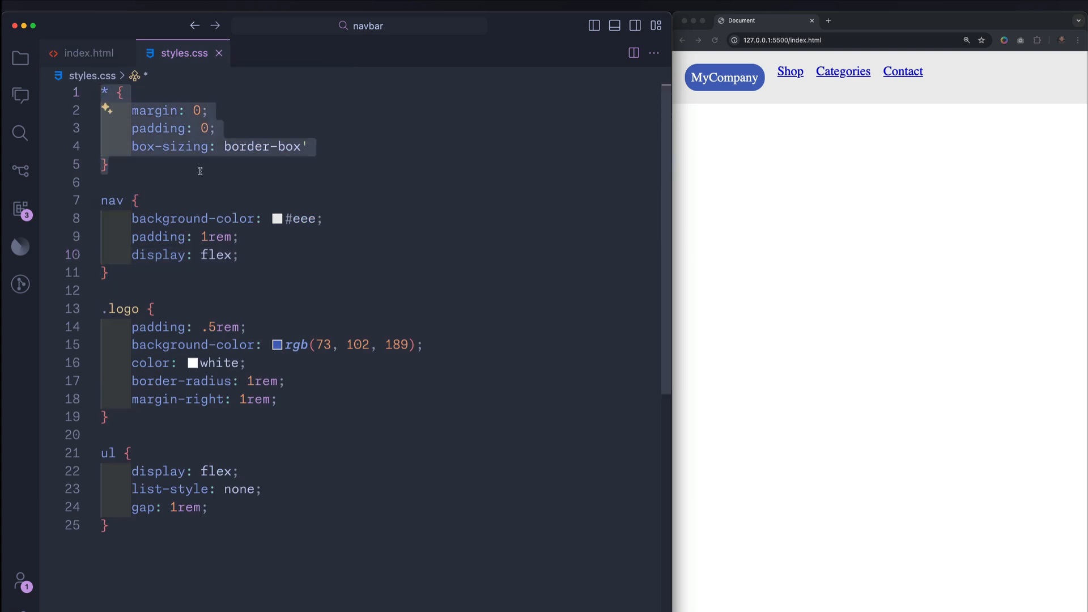
click(104, 164)
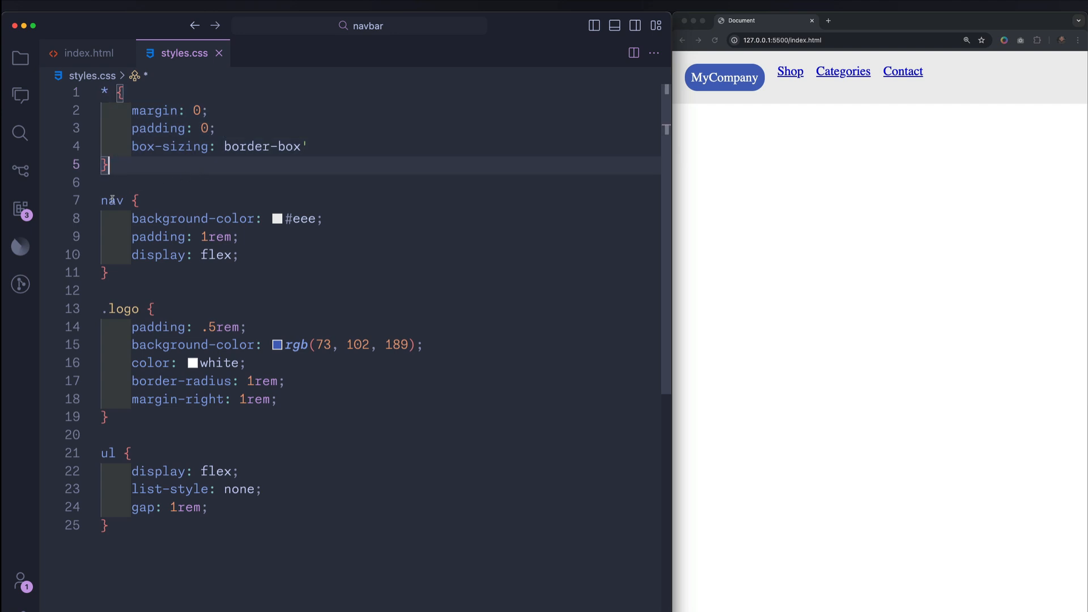
mouse_move(270, 308)
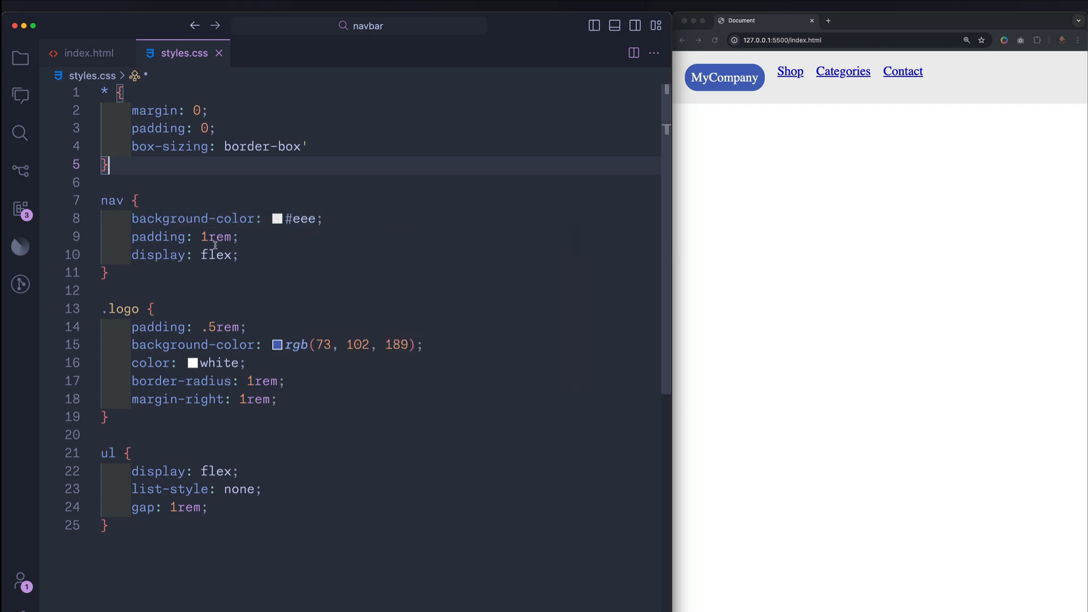
mouse_move(160, 254)
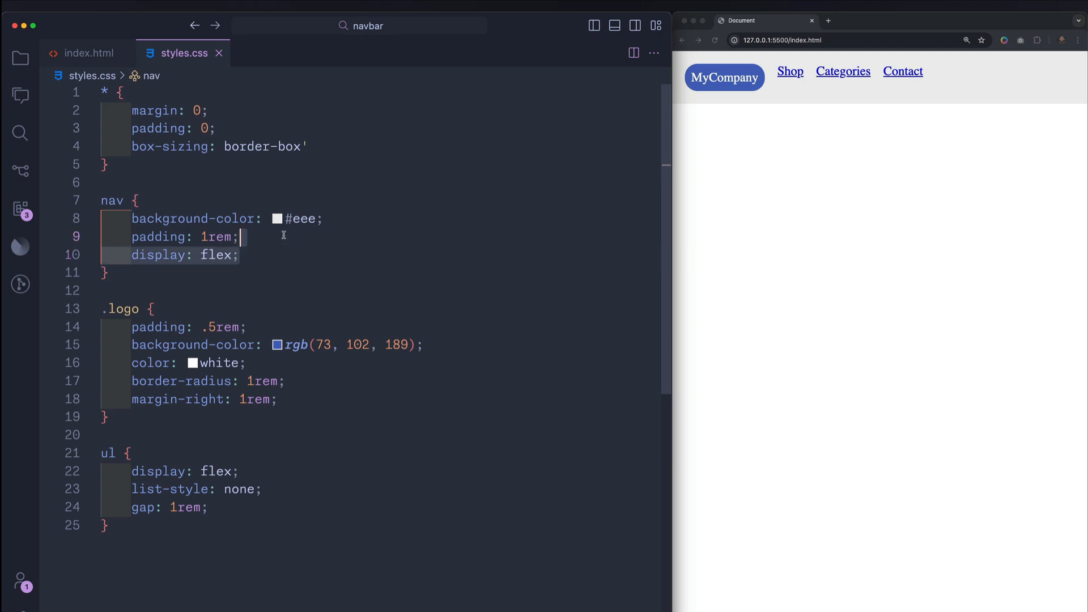
key(Backspace)
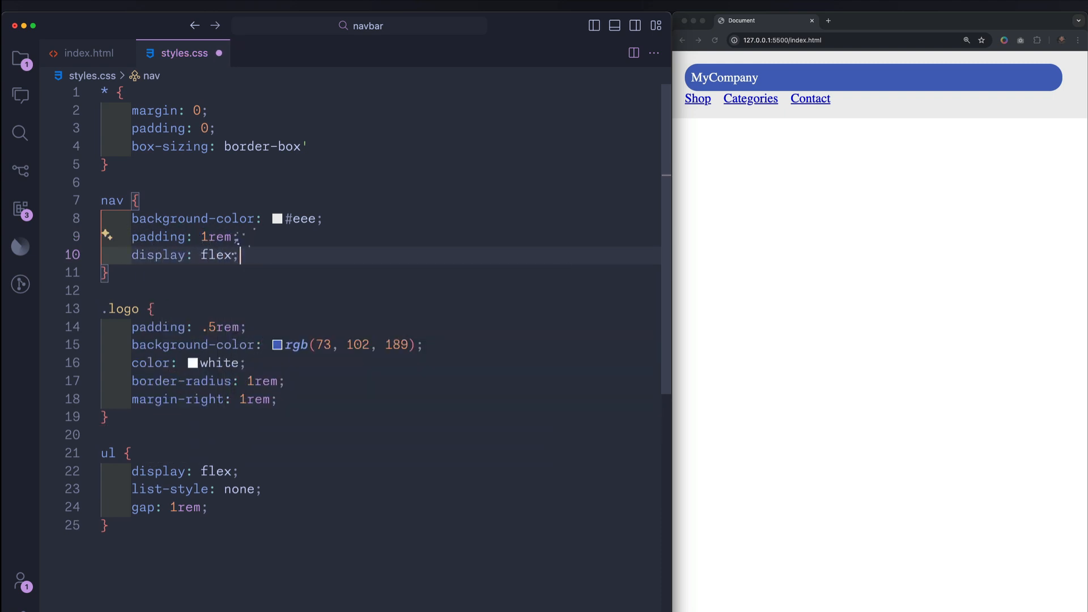
text(flex-direction: r)
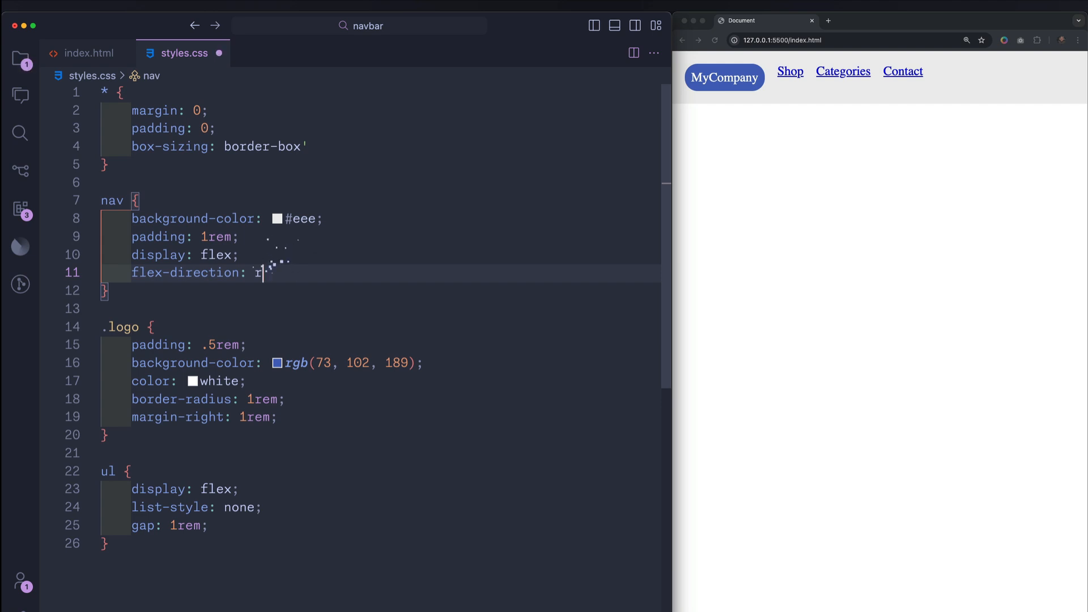
text(column;)
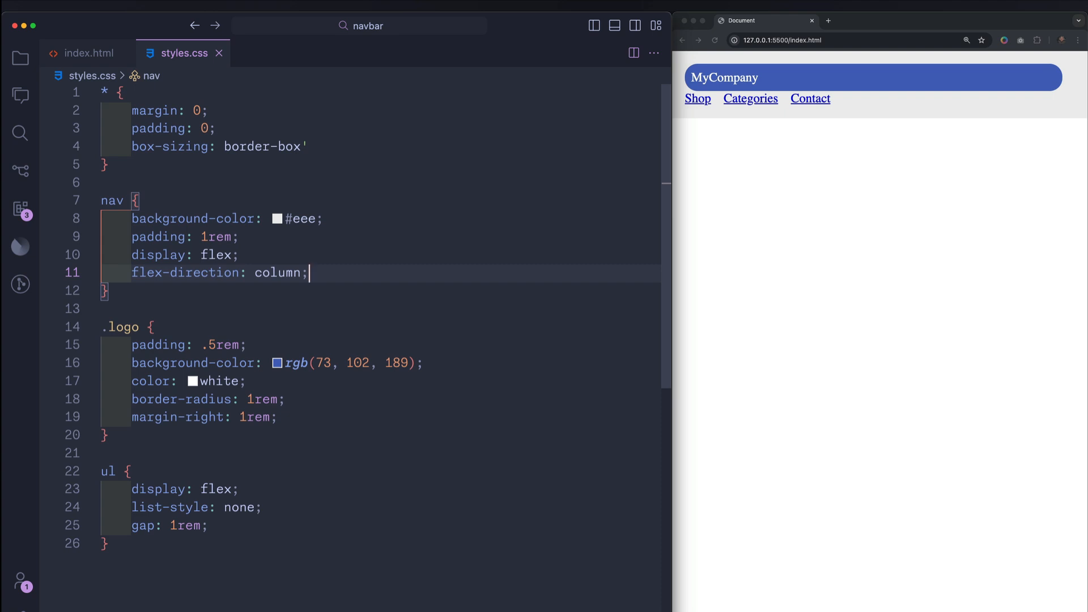
key(Backspace)
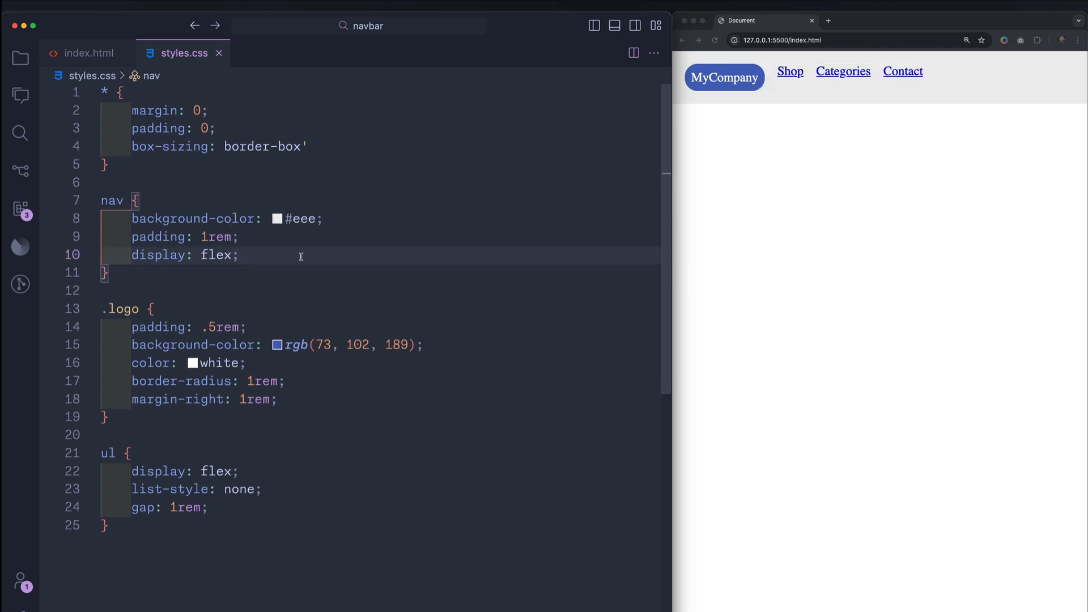
Add align-items: stretch; to the nav rule
key(enter)
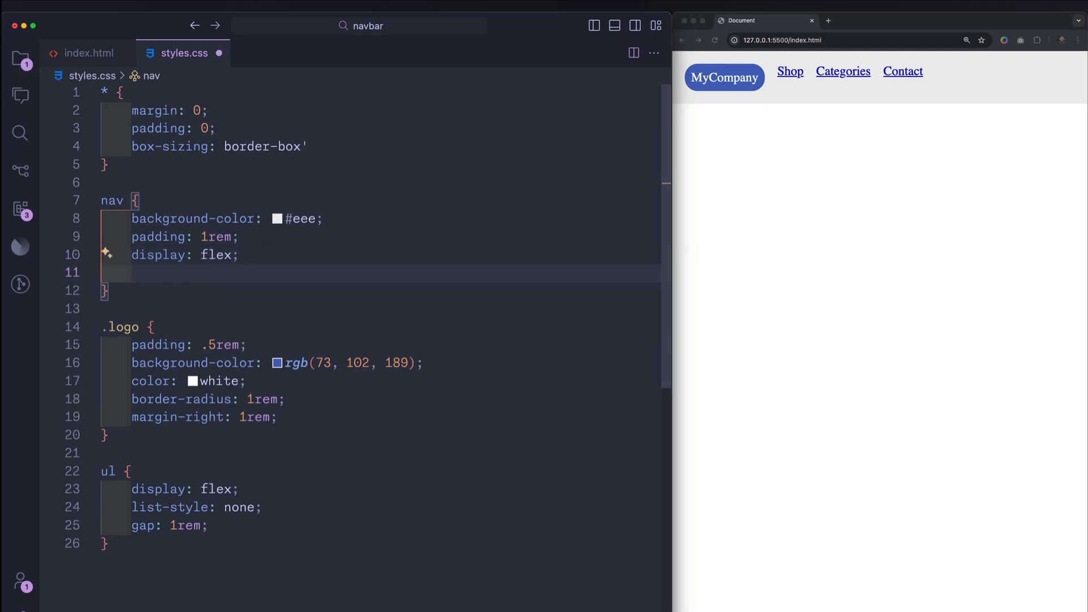
text(align-items)
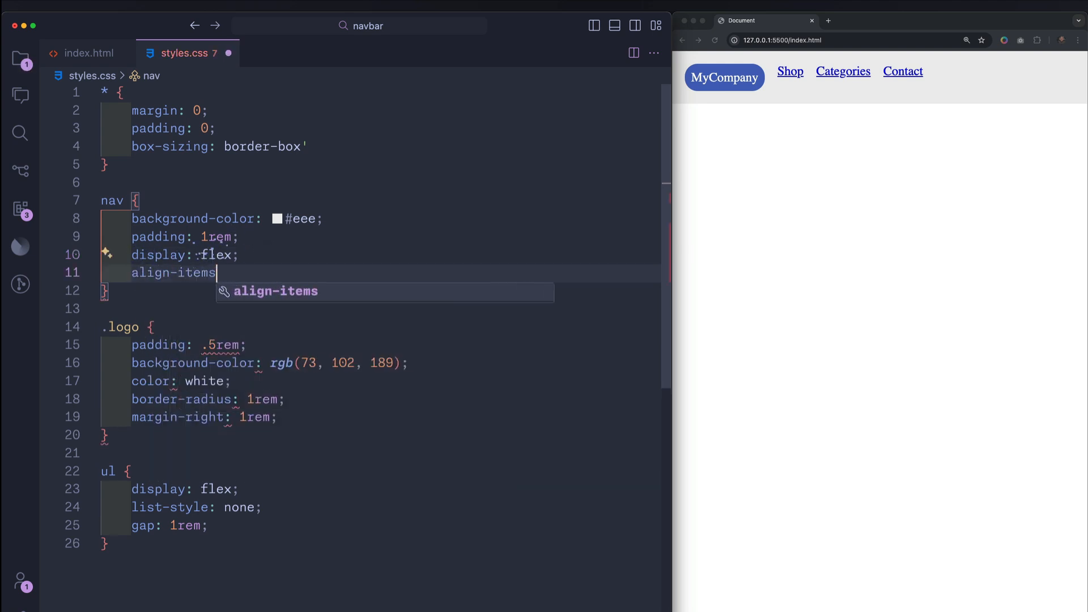
text(: stretch;)
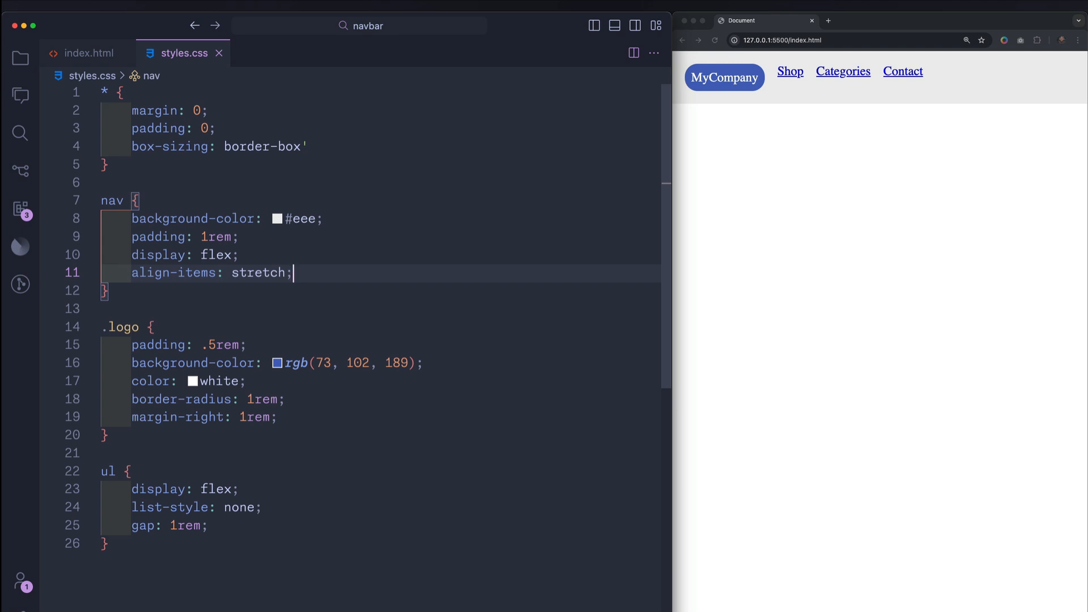
Give the ul rule a red background-color and select the stretch value
key(enter)
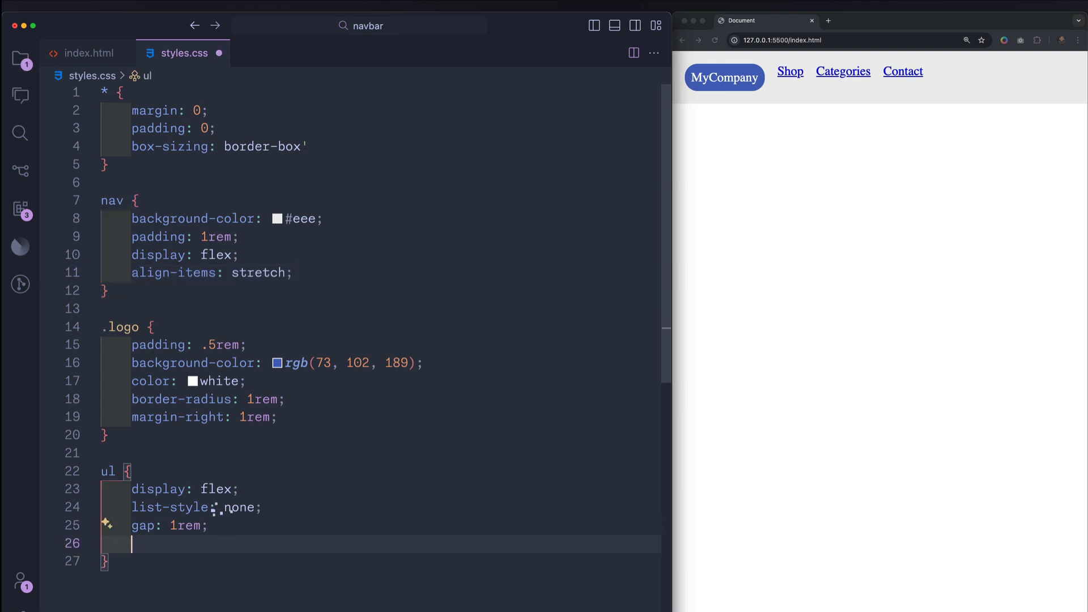
text(background-col)
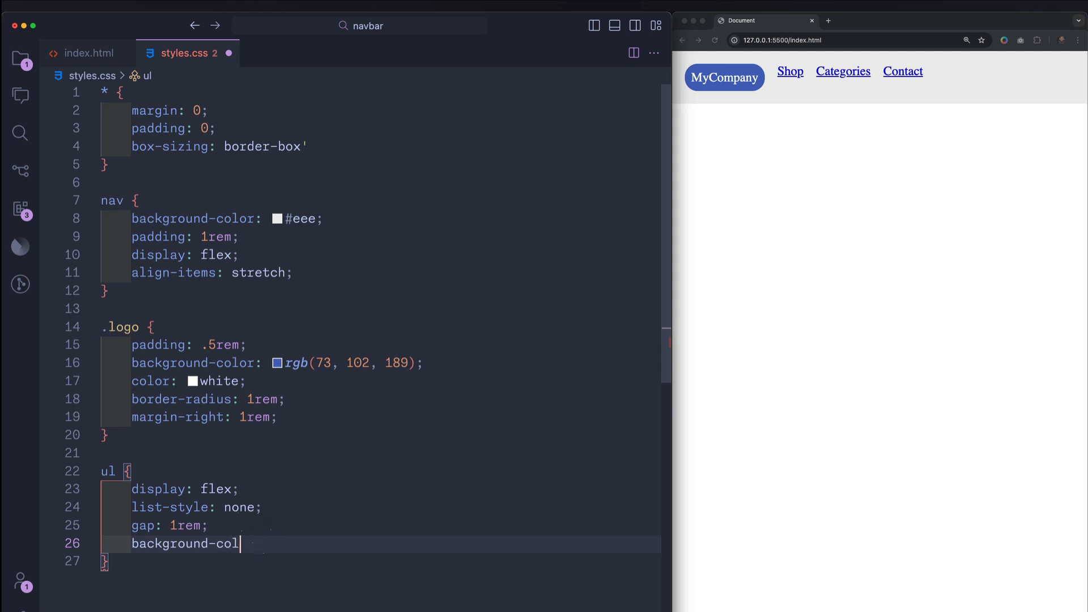
text(r: red;)
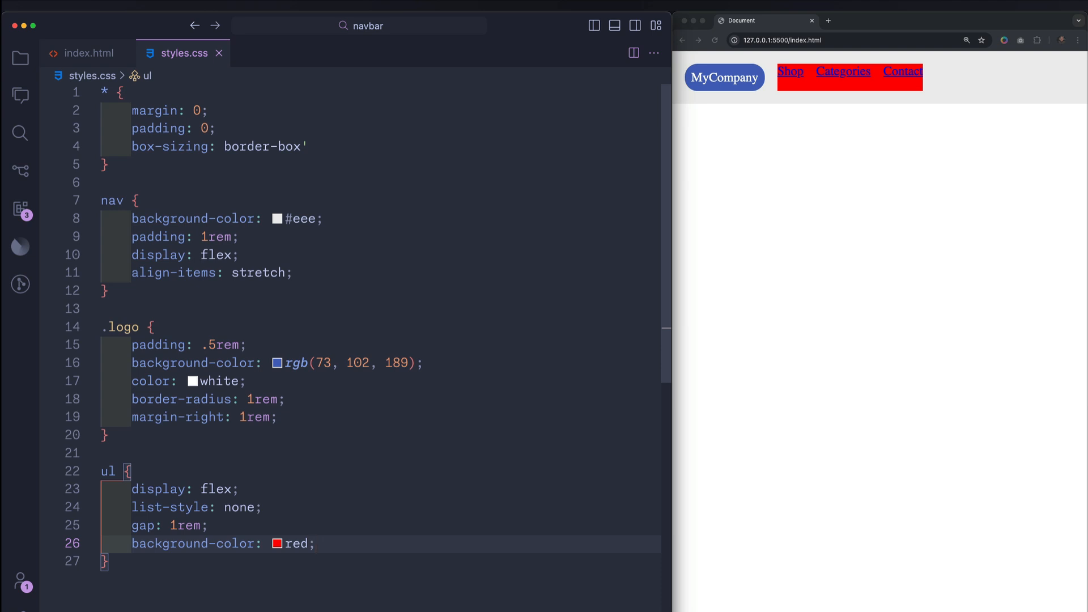
click(315, 544)
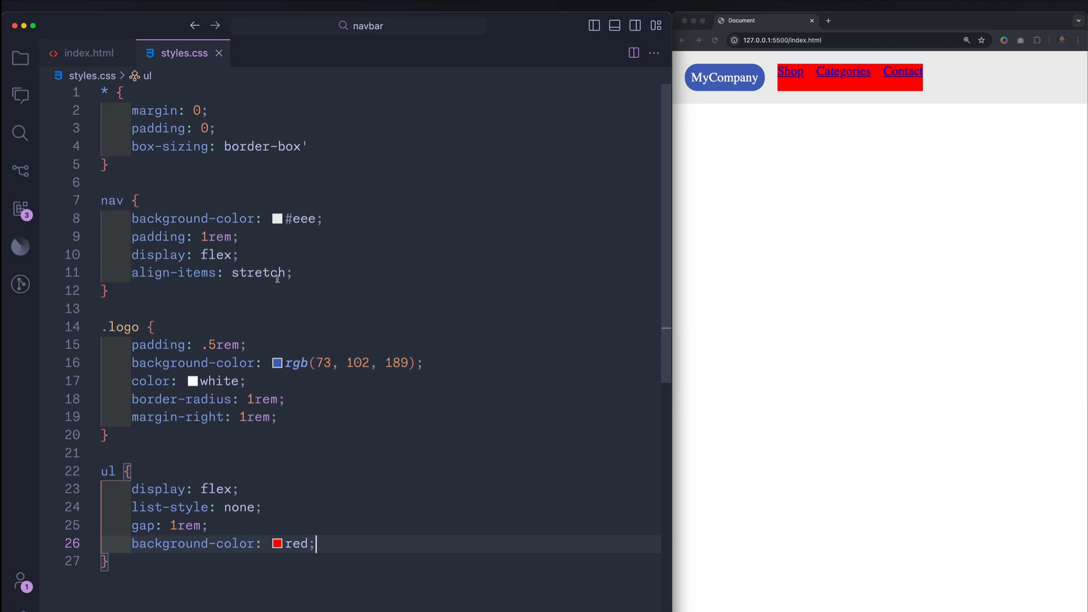
click(291, 272)
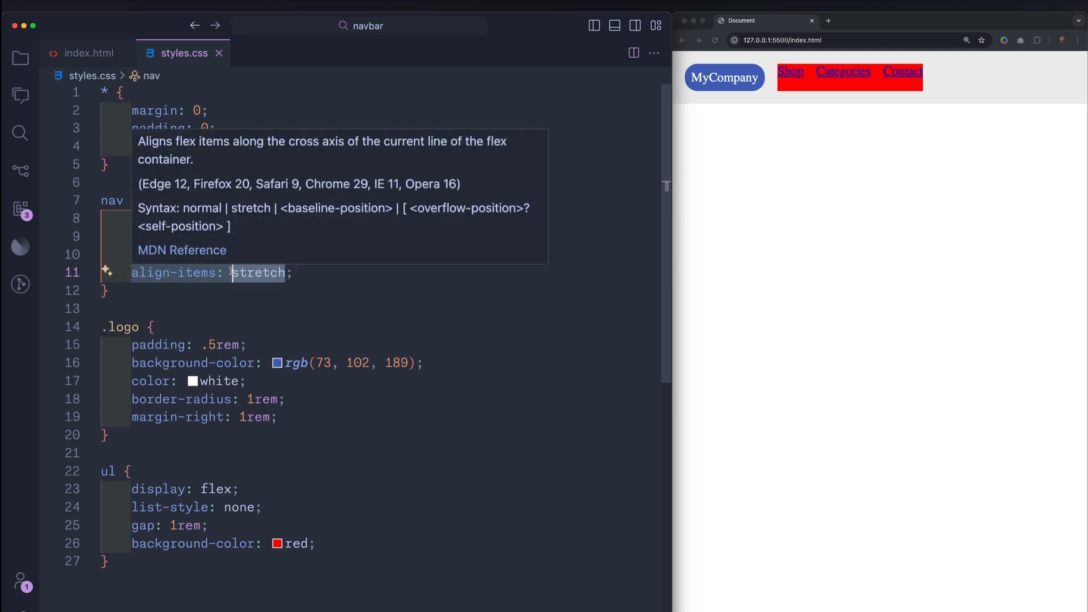
Try align-items start, end, center and stretch on the nav, finishing with center
text(start)
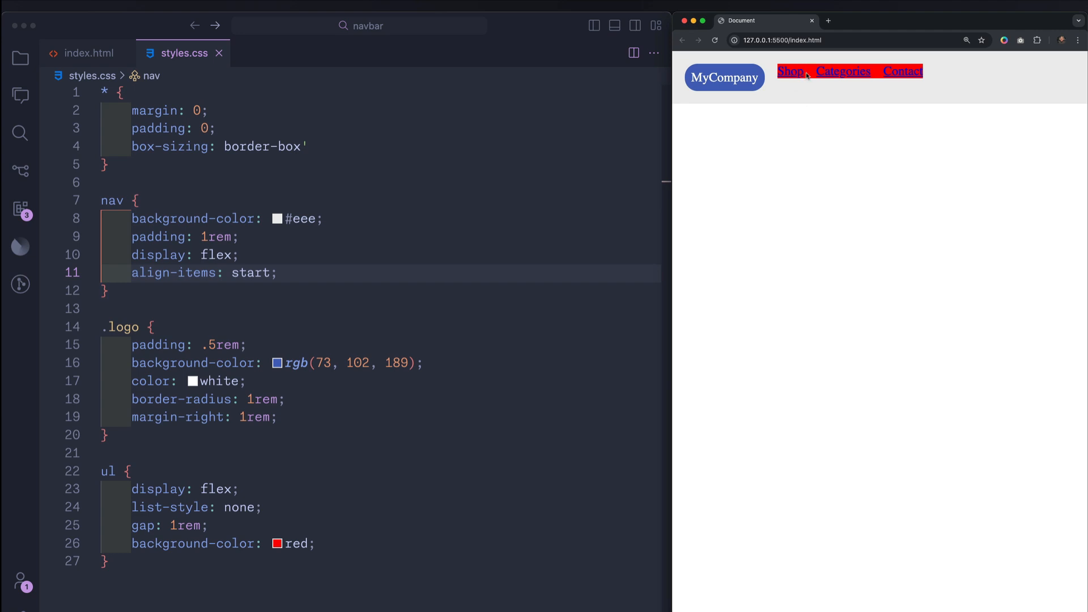
text(end)
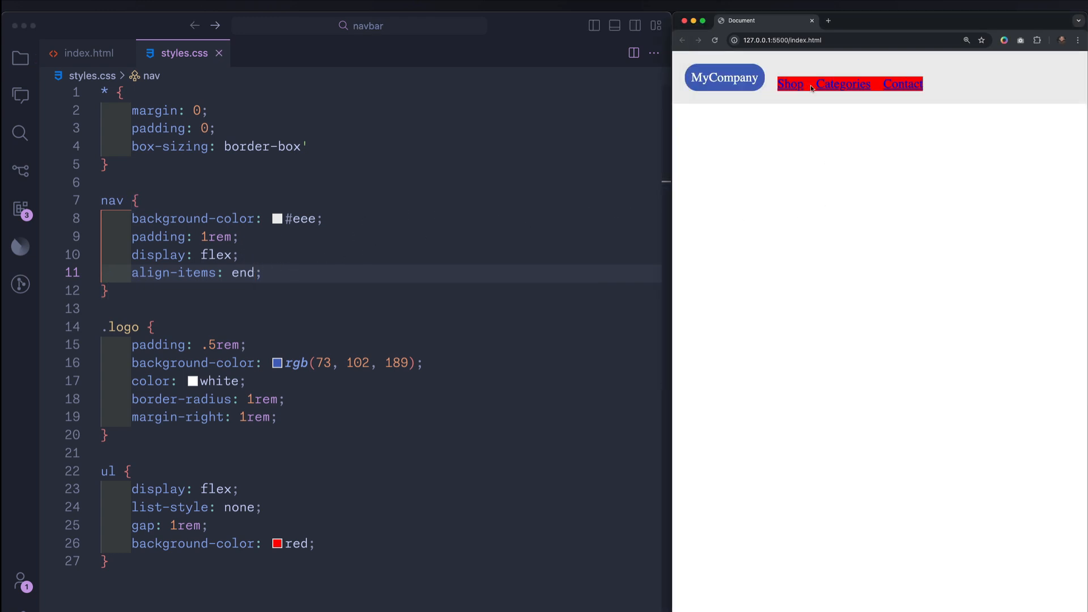
click(244, 272)
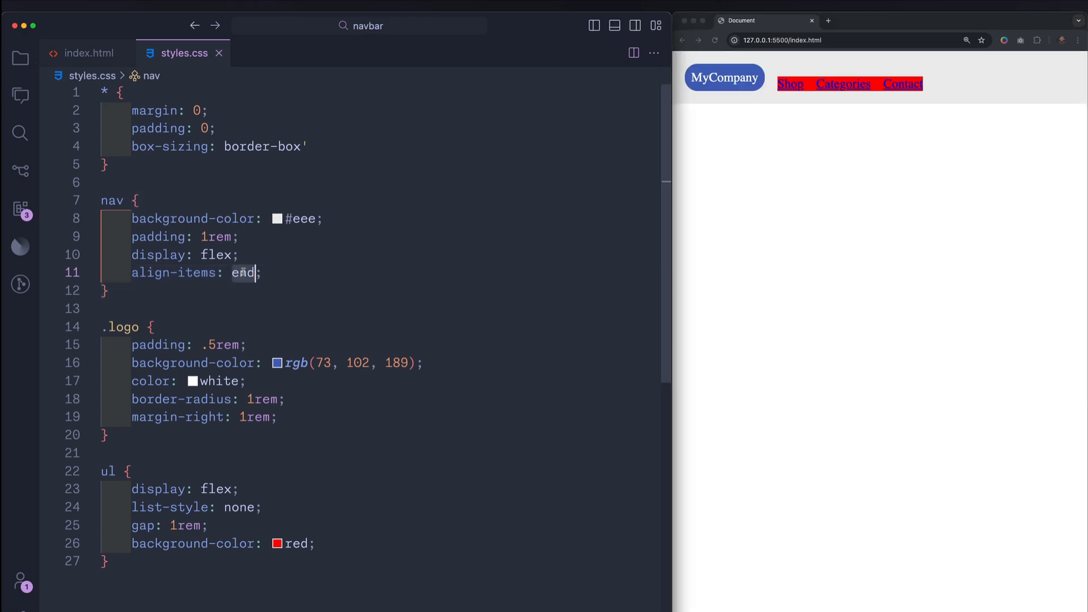
text(center)
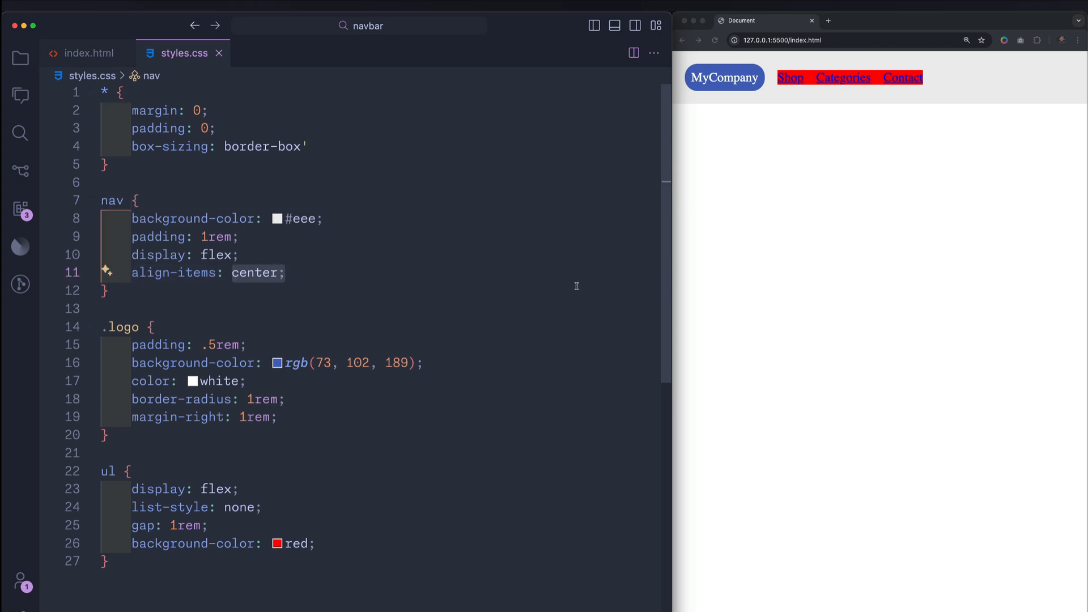
text(stretch)
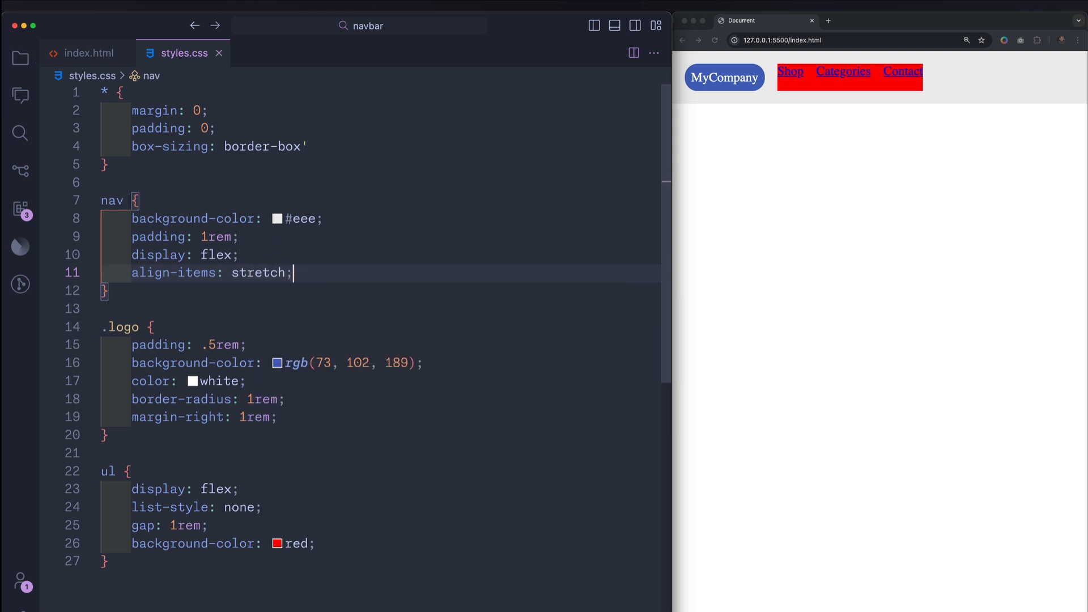
key(Backspace)
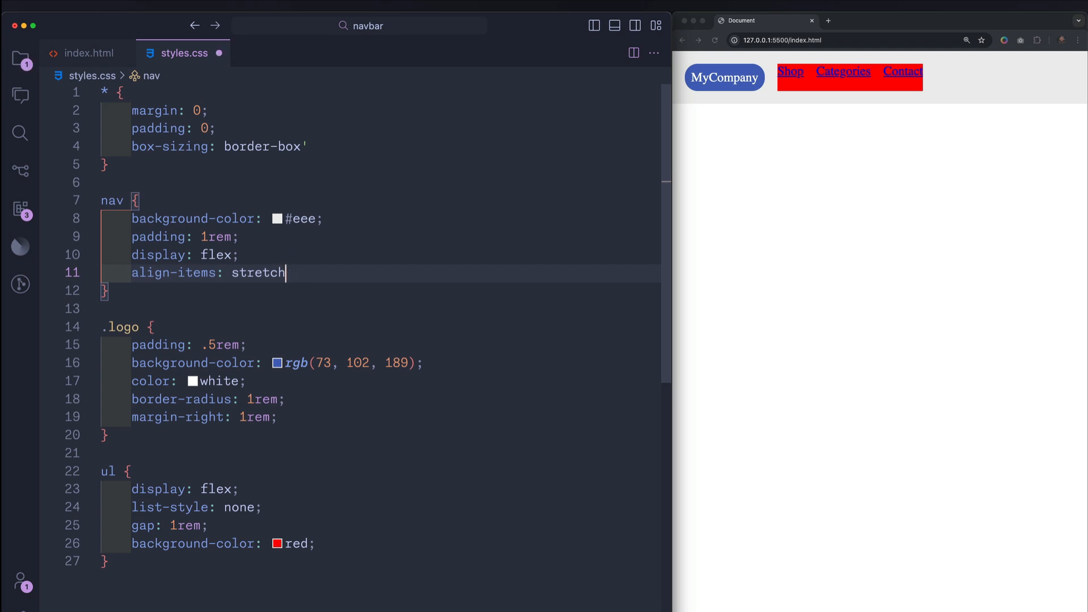
text(center)
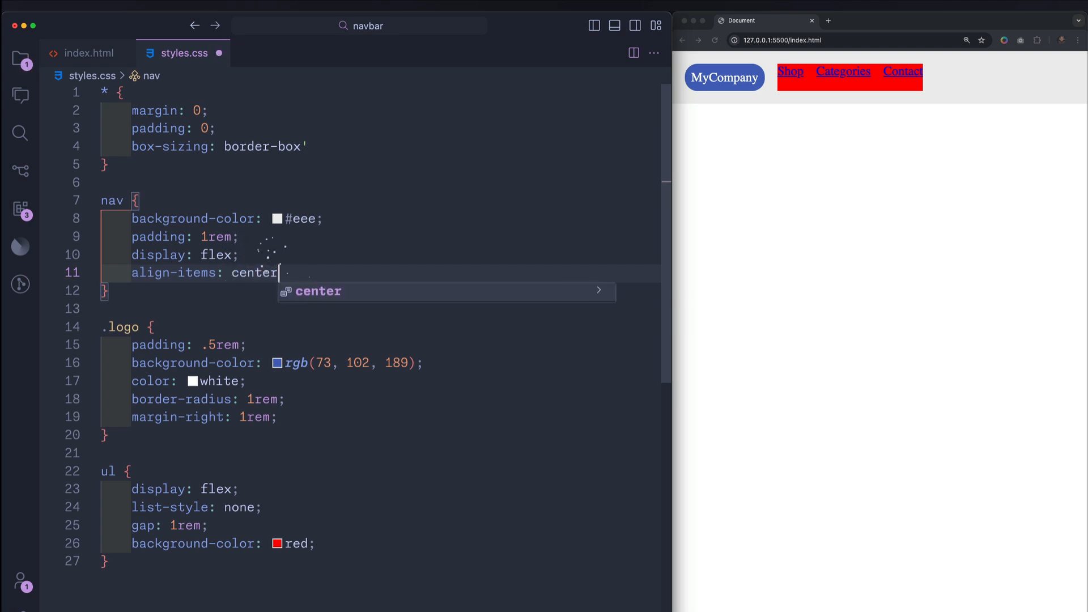